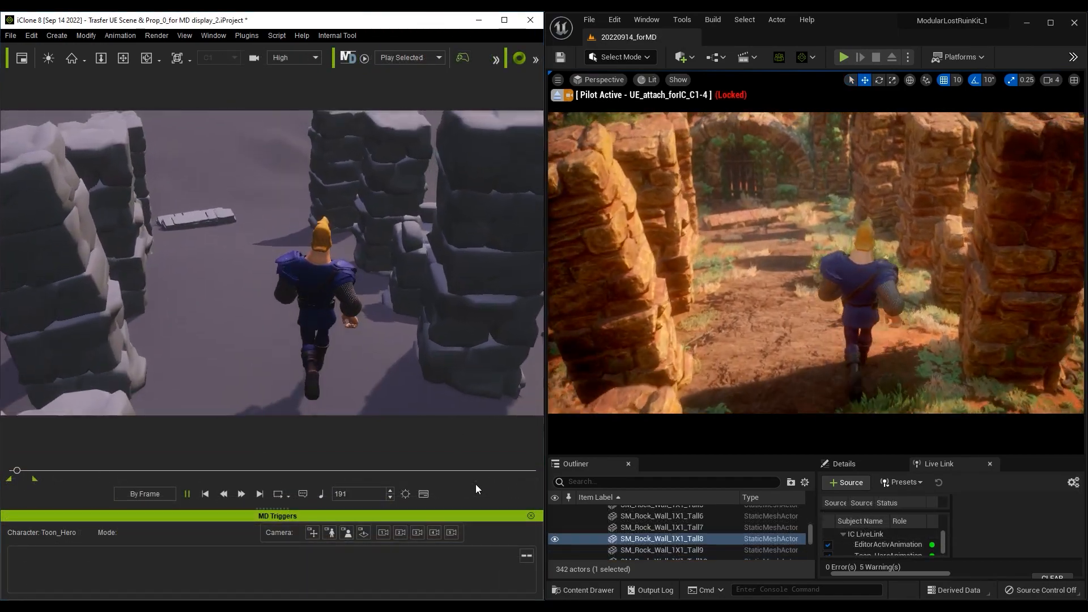
Switch to the browser showing the iClone 8 product page
left_click(240, 493)
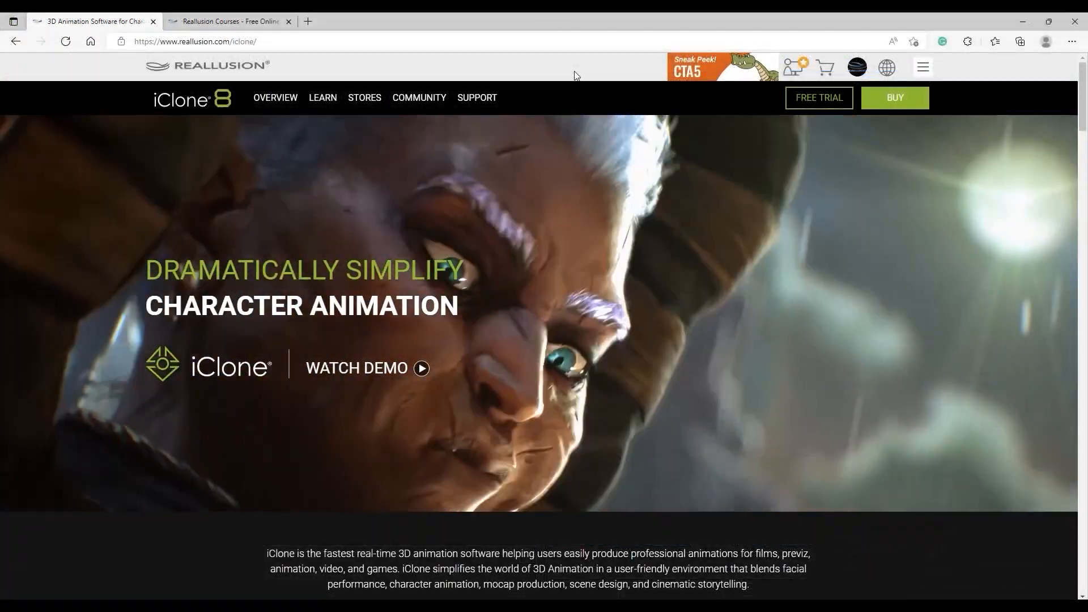
Navigate Reallusion Courses to iClone > Plug-in > Unreal Live Link, then return to iClone and Unreal
left_click(322, 97)
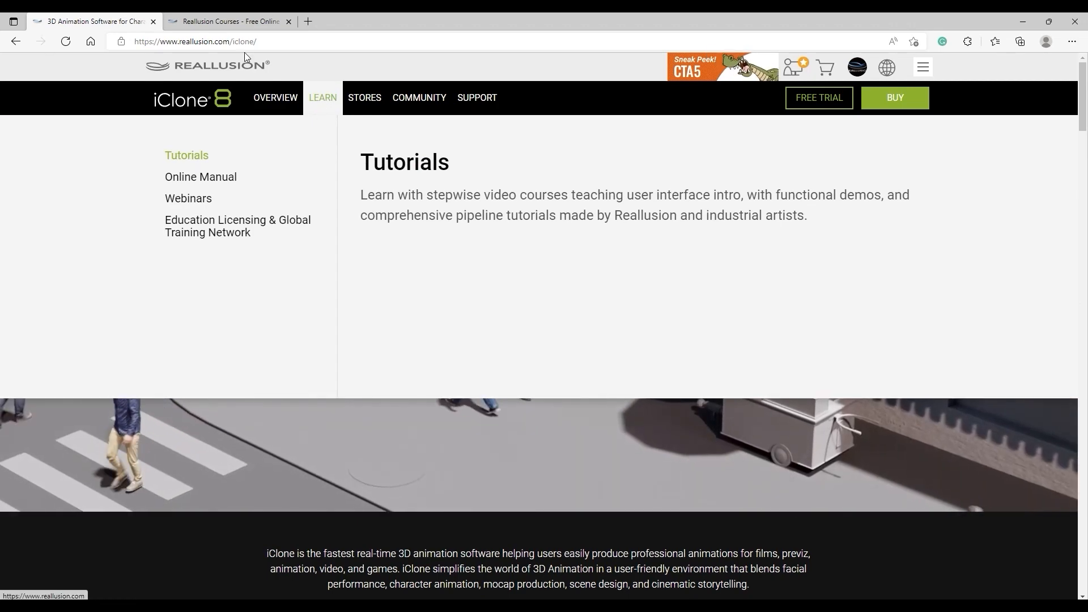
left_click(229, 20)
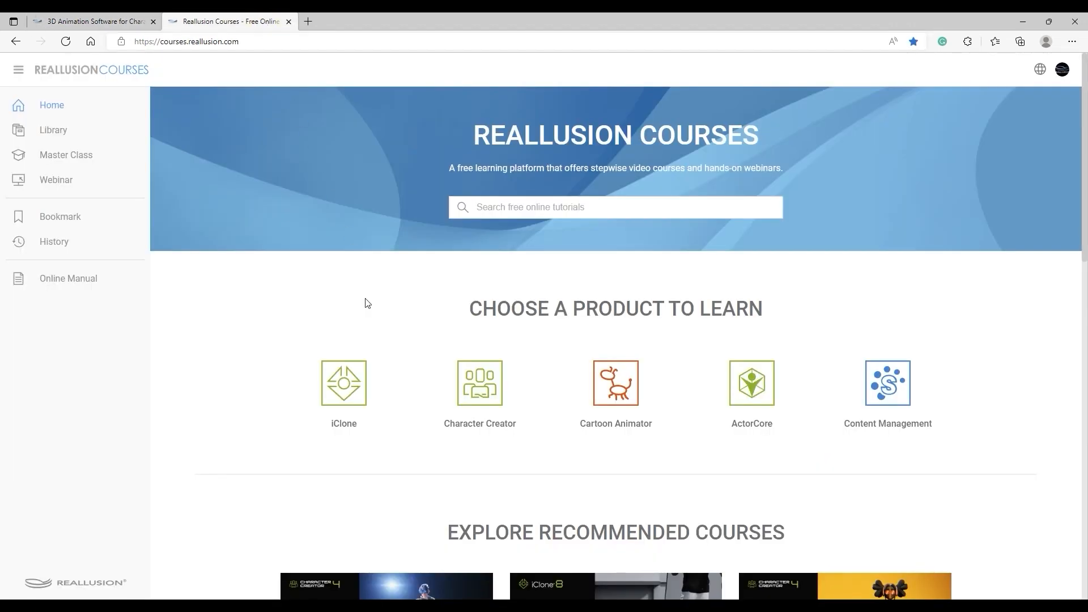
left_click(343, 382)
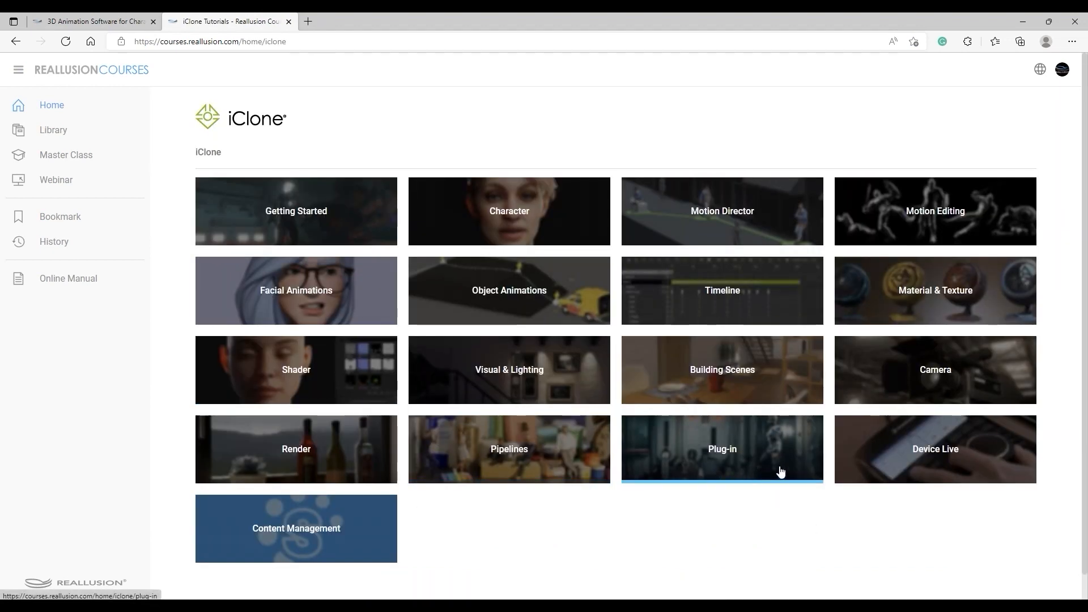
left_click(722, 448)
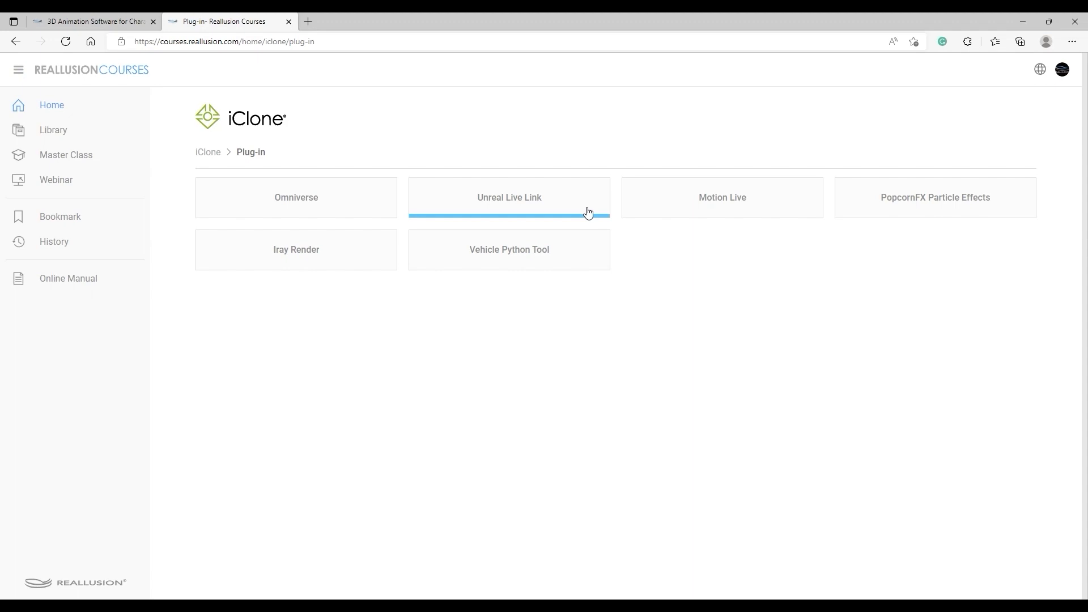
left_click(509, 197)
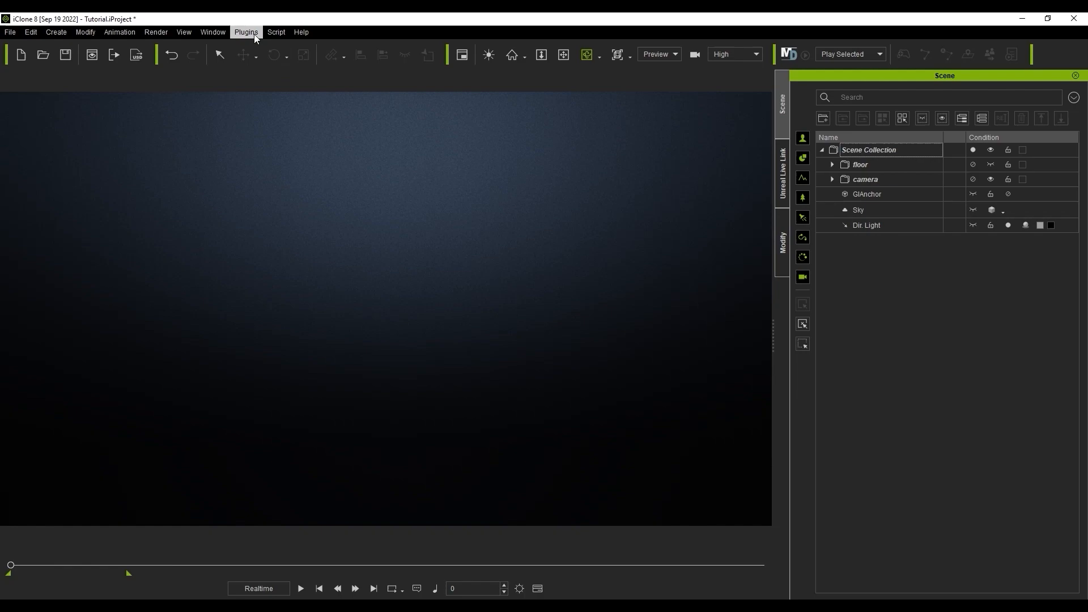
left_click(246, 32)
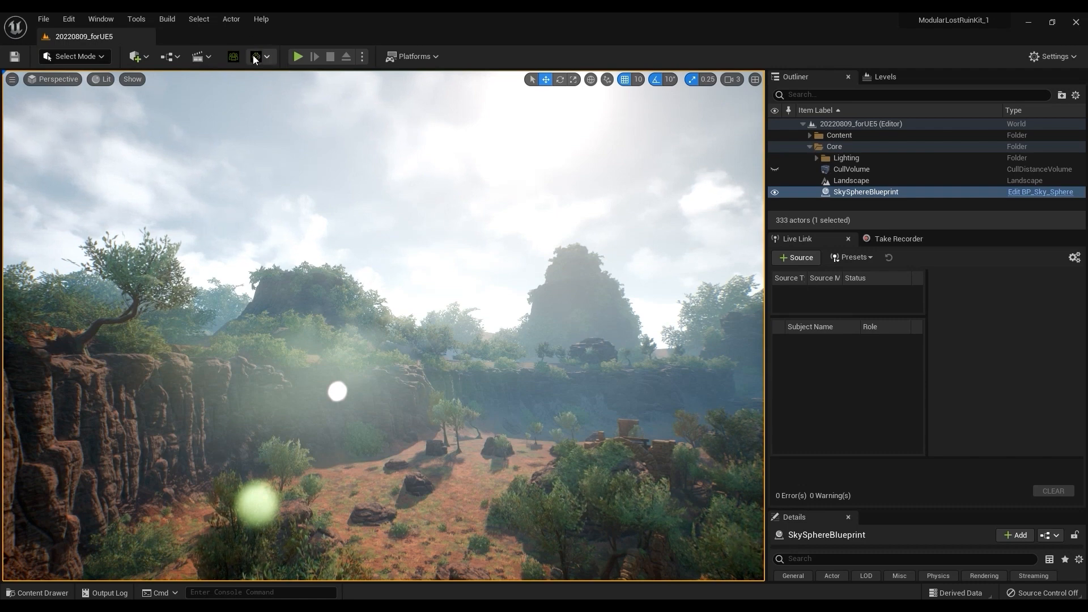
mouse_move(255, 56)
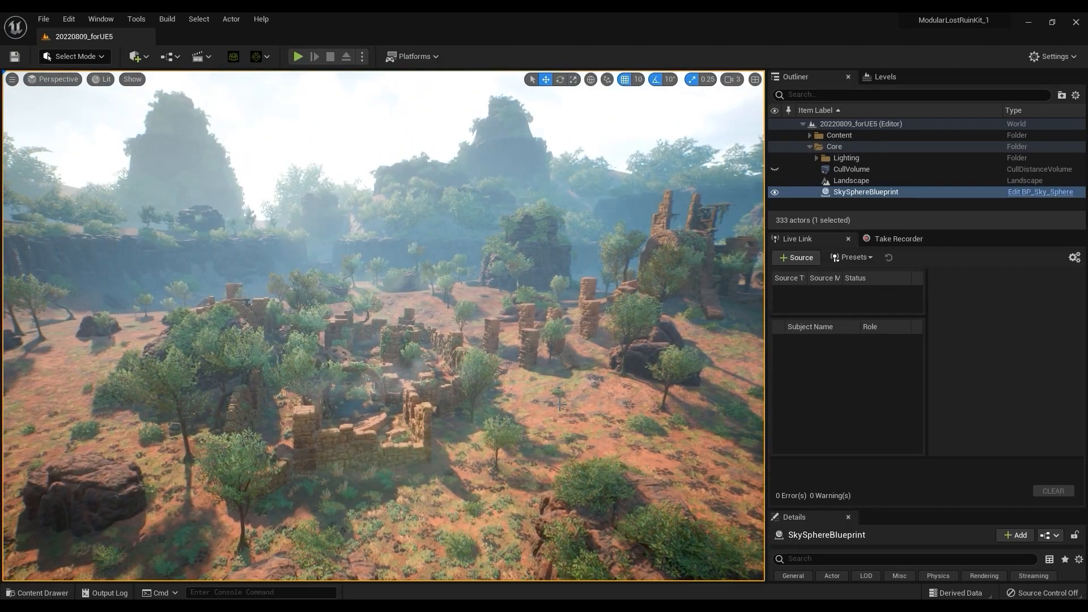
Bring up the Landscape actor's context menu in the Outliner for transfer to iClone
right_click(848, 180)
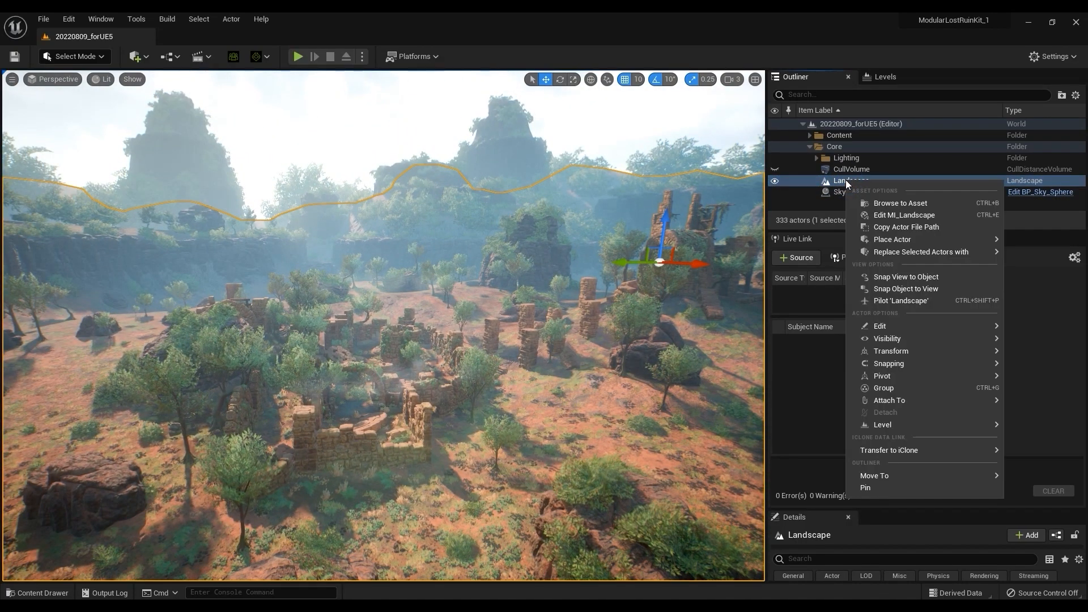
mouse_move(891, 450)
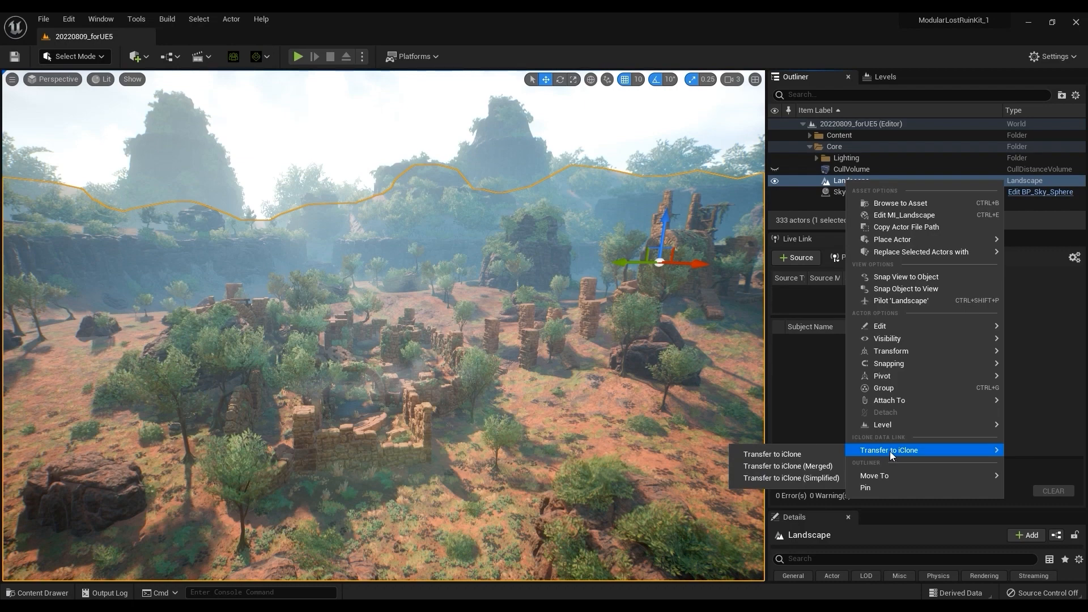
mouse_move(772, 453)
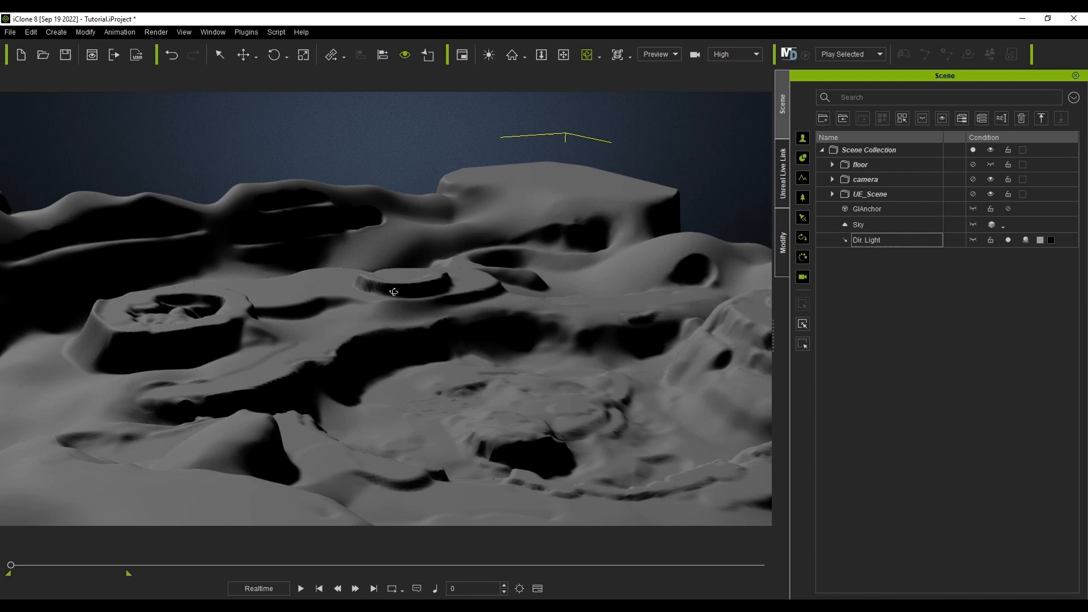
Expand the UE_Scene folder in Scene Manager to show the transferred Landscape
left_click(870, 193)
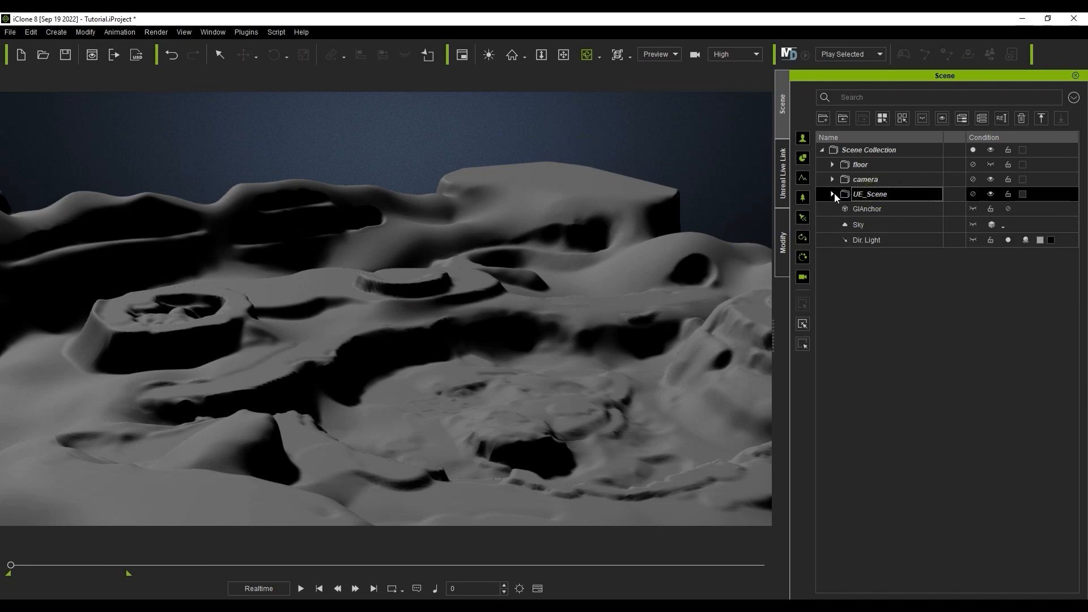
left_click(831, 194)
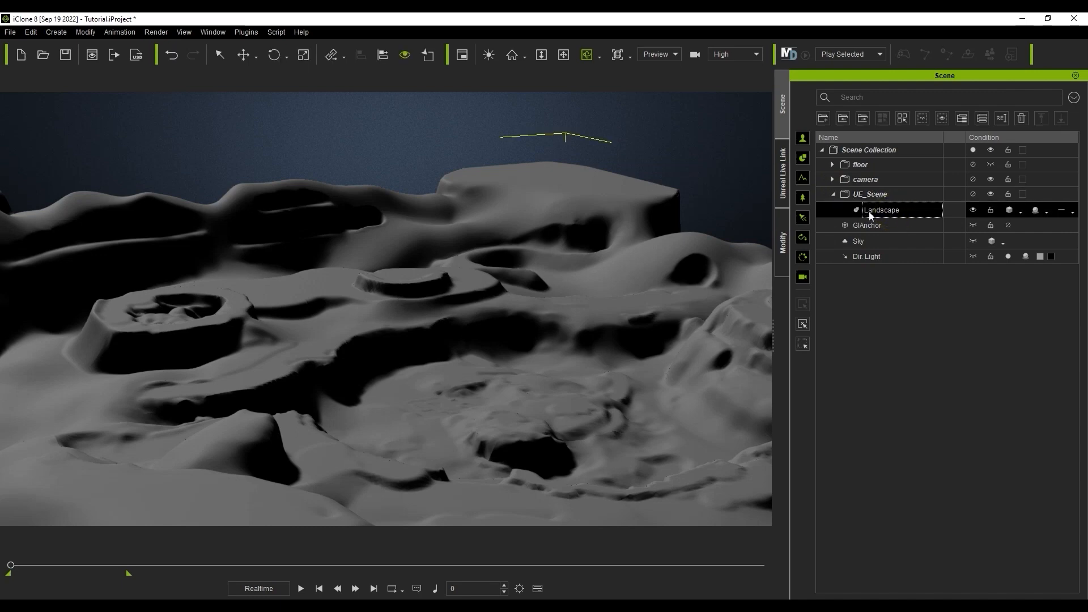
mouse_move(490, 309)
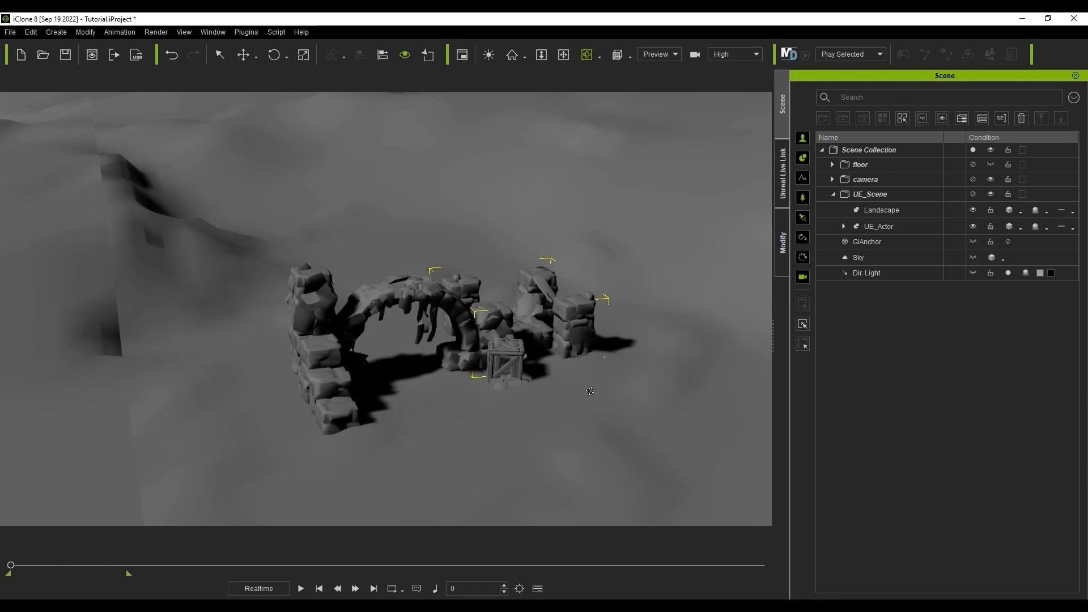
Expand the new UE_Actor ruin group under UE_Scene in the Scene Manager
left_click(843, 225)
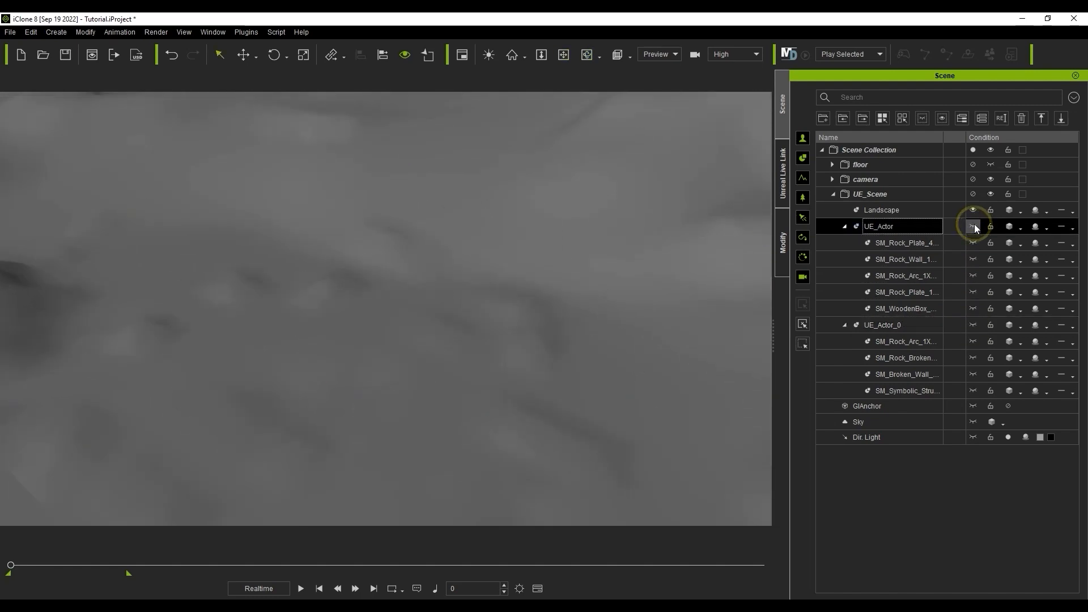
Toggle visibility of the UE_Actor ruin group in the Scene Manager
left_click(843, 226)
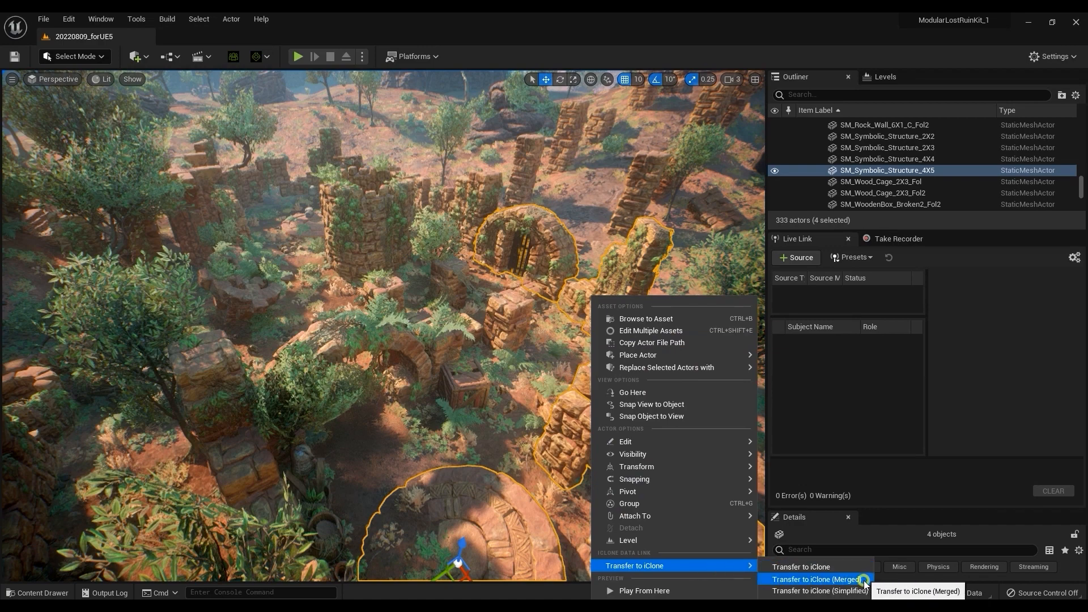
Send the four selected structures to iClone merged and check the UE_Merged result
left_click(819, 579)
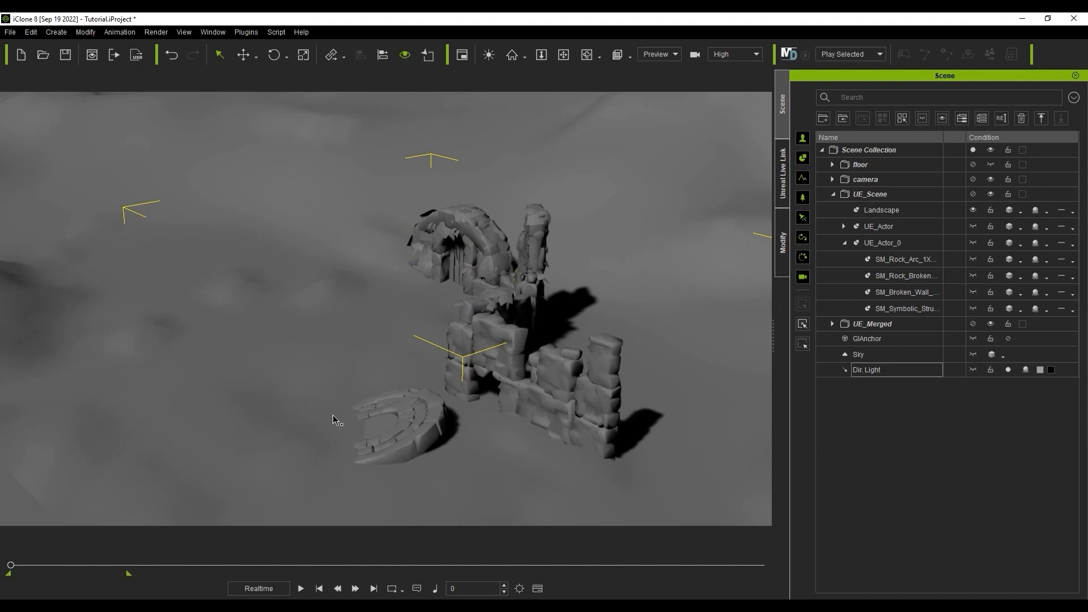
left_click(872, 323)
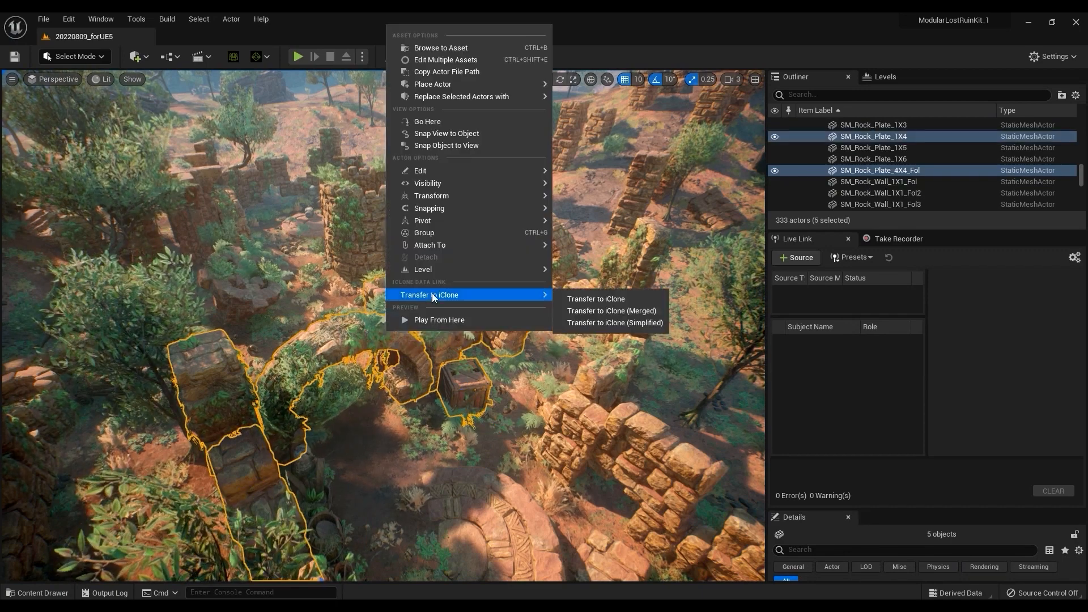
Send the selected ruin meshes to iClone as separate objects and select UE_Scene
left_click(610, 310)
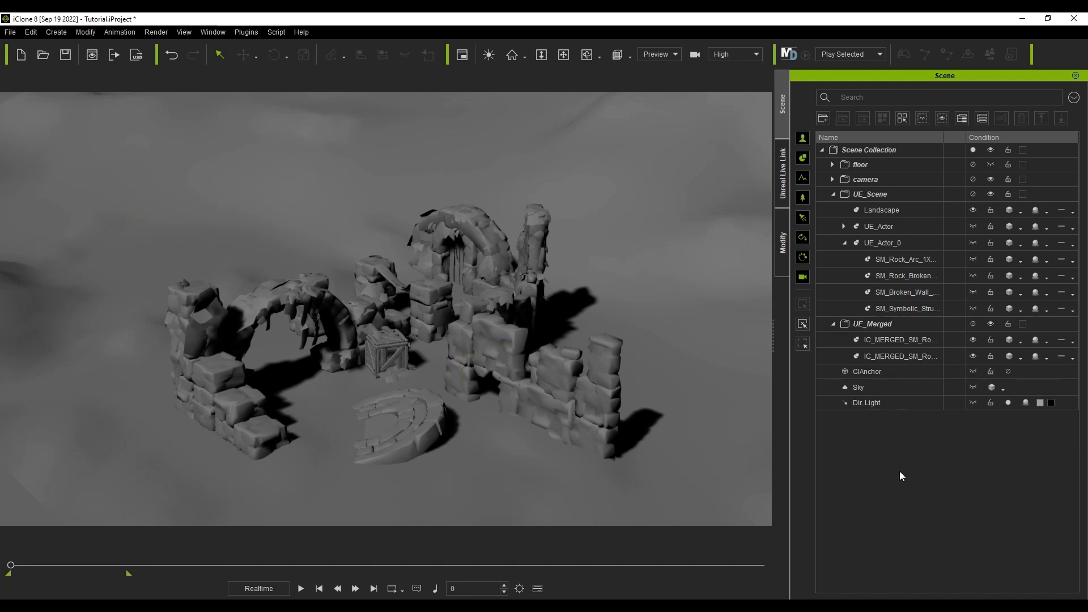
left_click(870, 193)
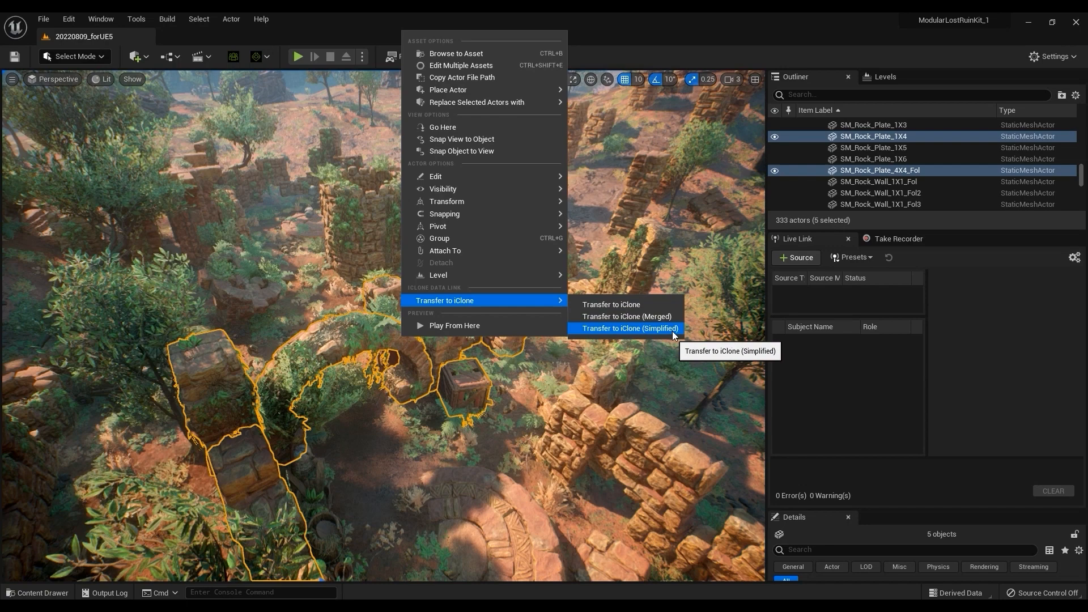
Send the five selected ruin meshes to iClone with Transfer to iClone (Simplified)
left_click(629, 327)
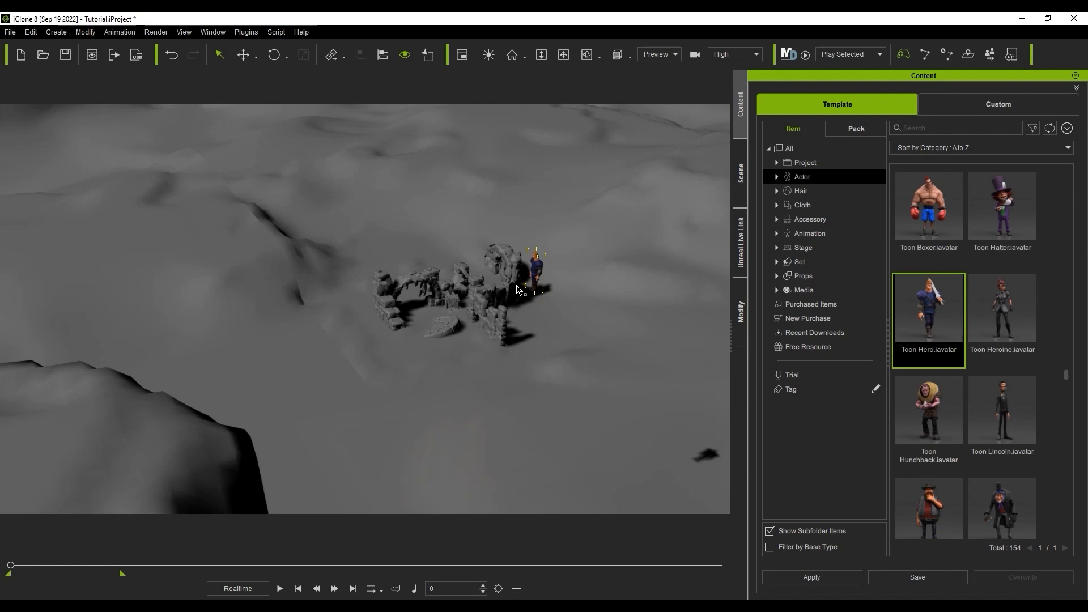
mouse_move(540, 275)
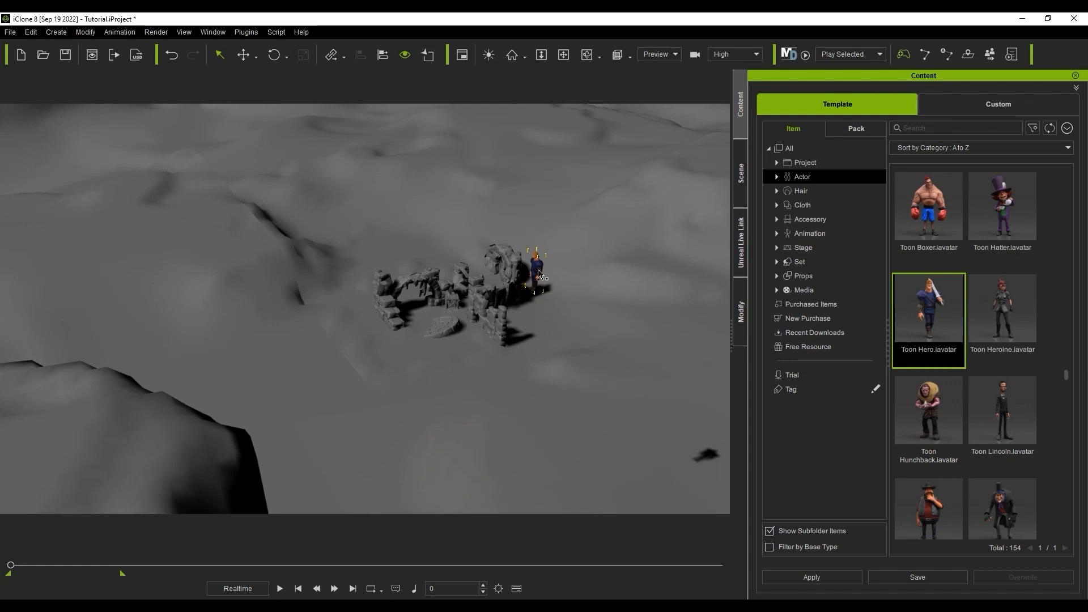
Show the Scene tab listing Toon_Hero with the UE_Scene and UE_Merged folders
left_click(740, 170)
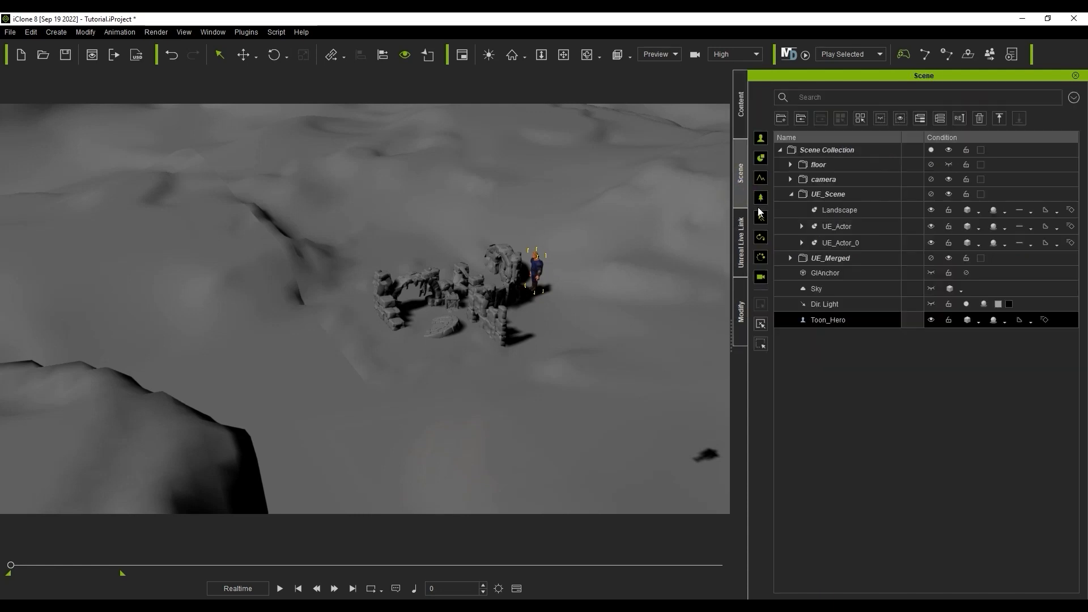
double_click(827, 320)
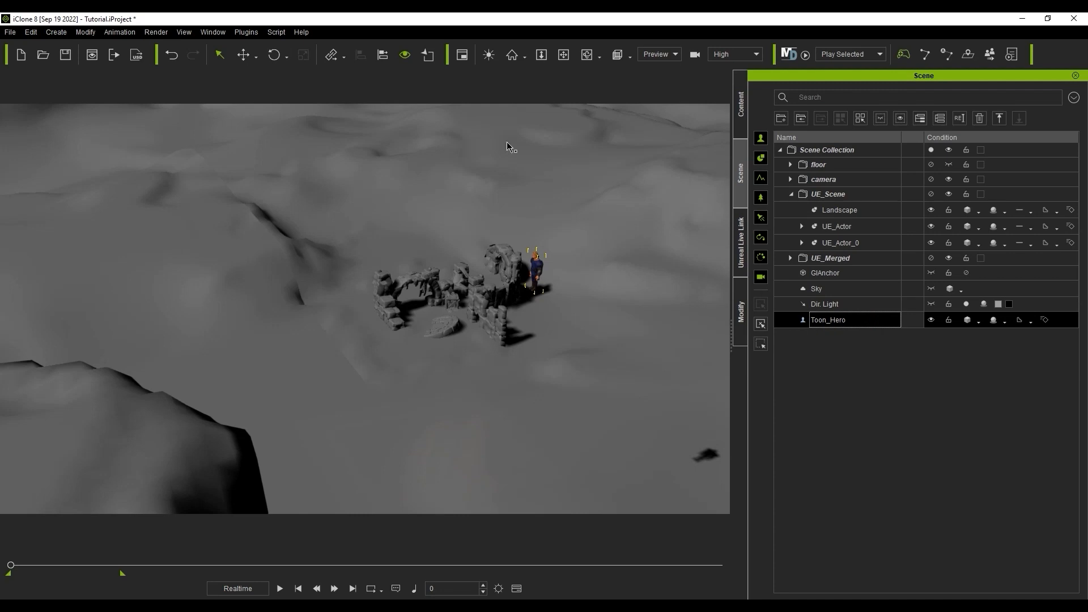
mouse_move(382, 54)
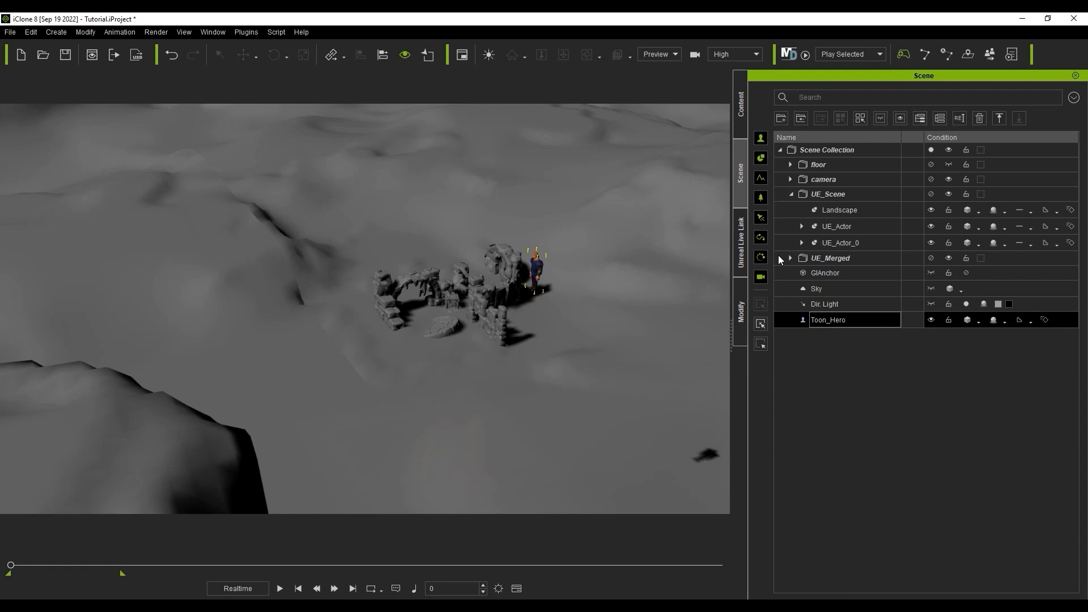
left_click(840, 242)
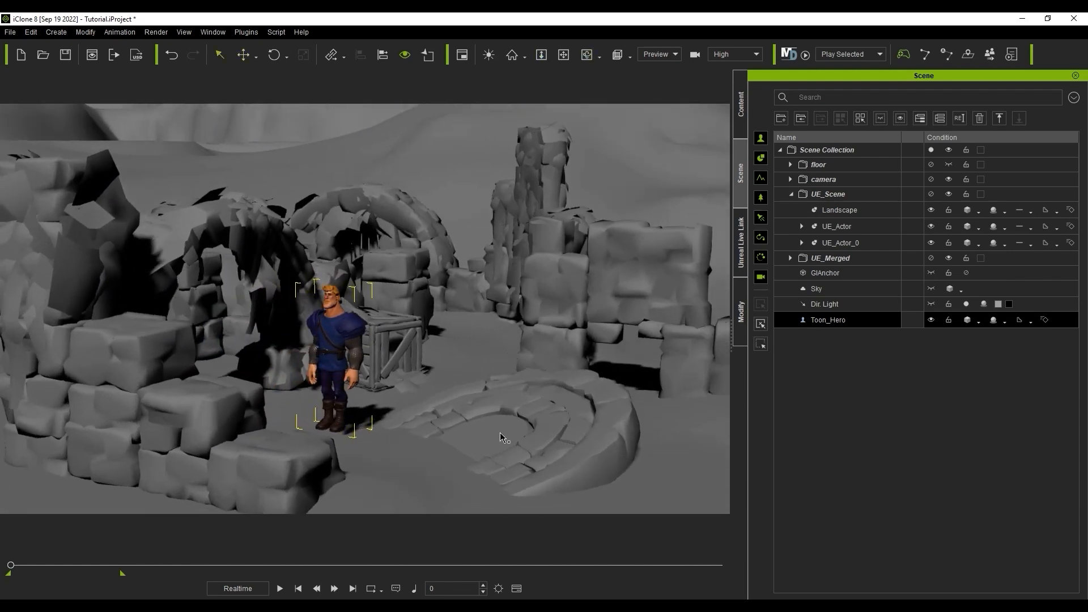
mouse_move(789, 55)
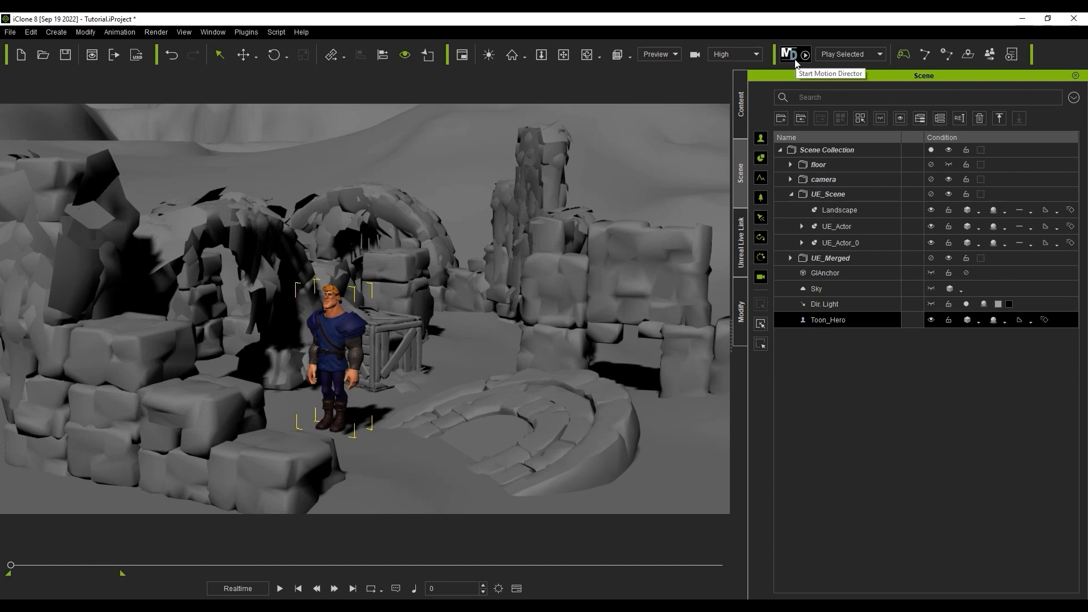
Start Motion Director for Toon_Hero and begin steering him around the ruins
left_click(788, 55)
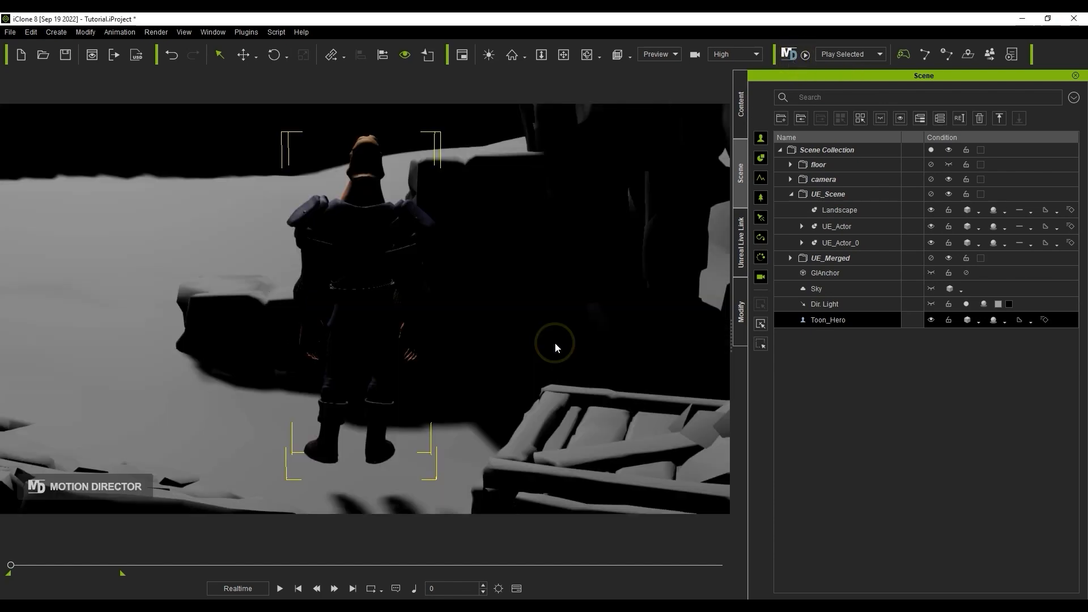
left_click(280, 588)
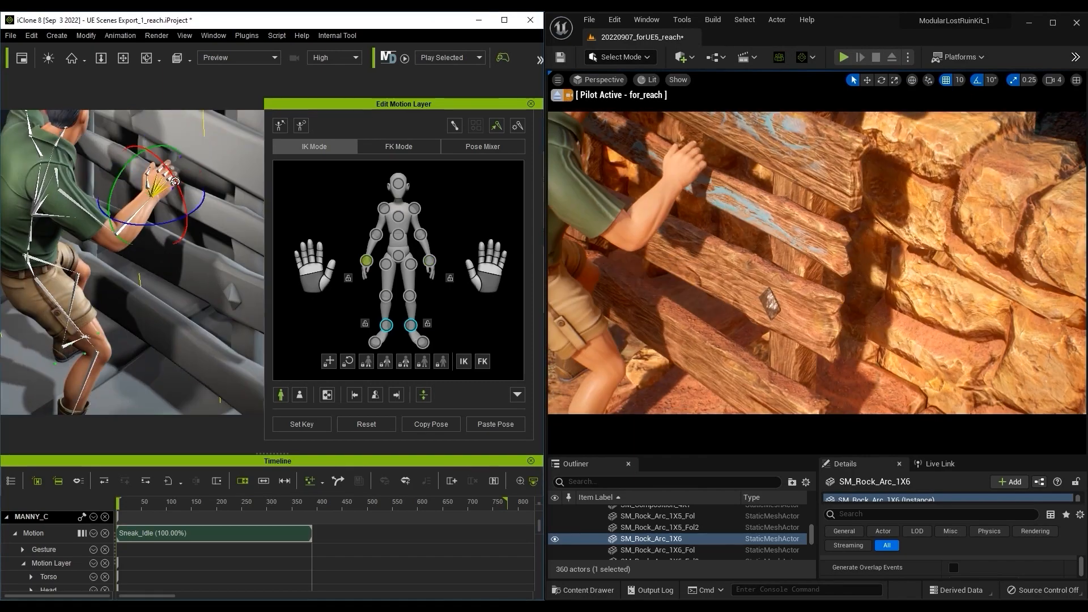
Select the hand effector so Manny's right hand rests on the wooden planks
left_click(128, 502)
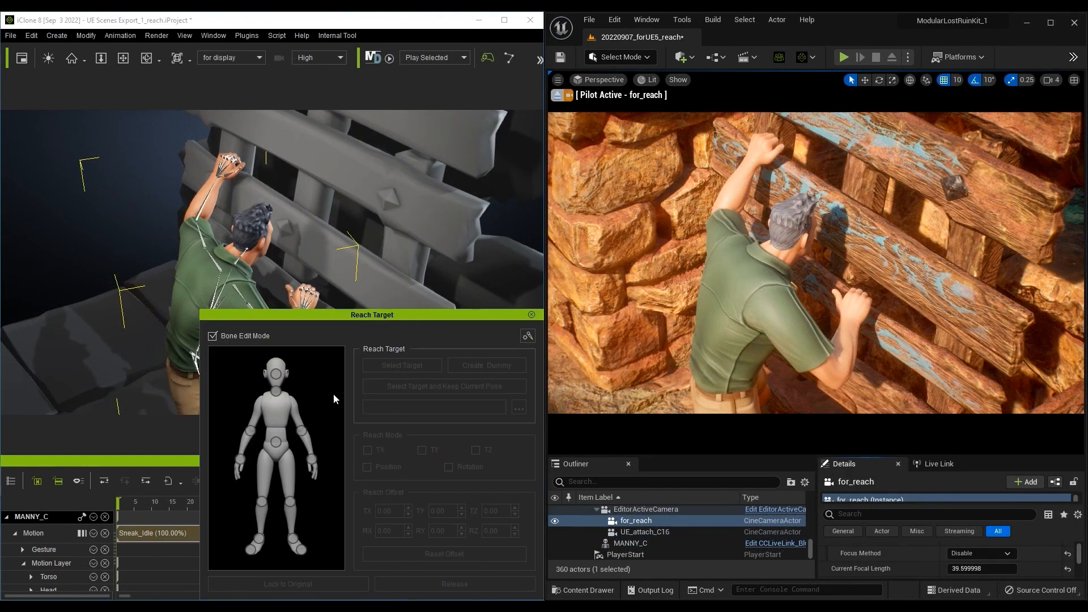
mouse_move(395, 215)
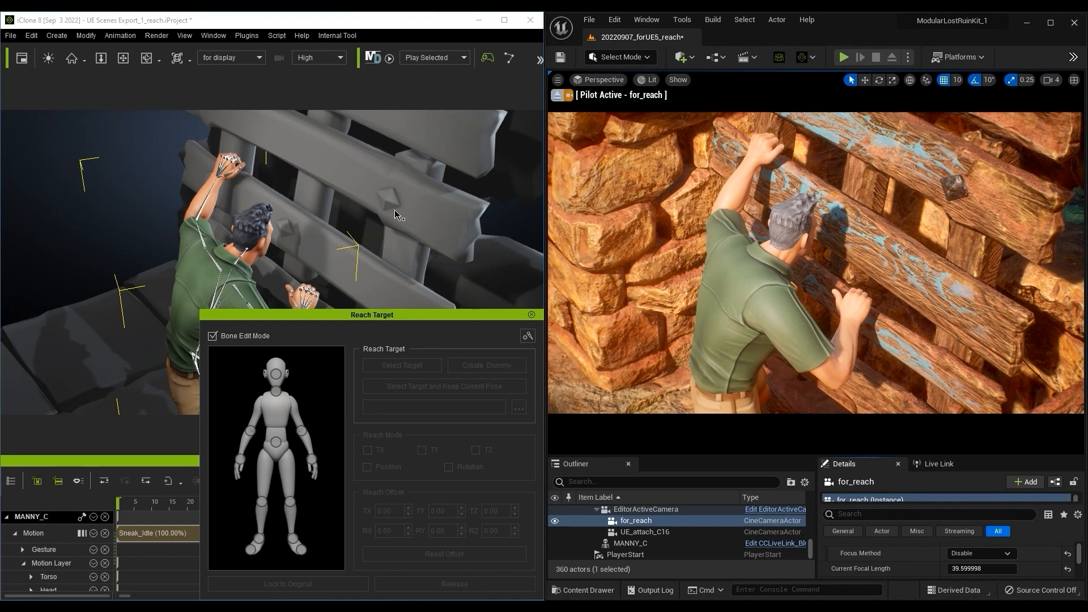
mouse_move(237, 453)
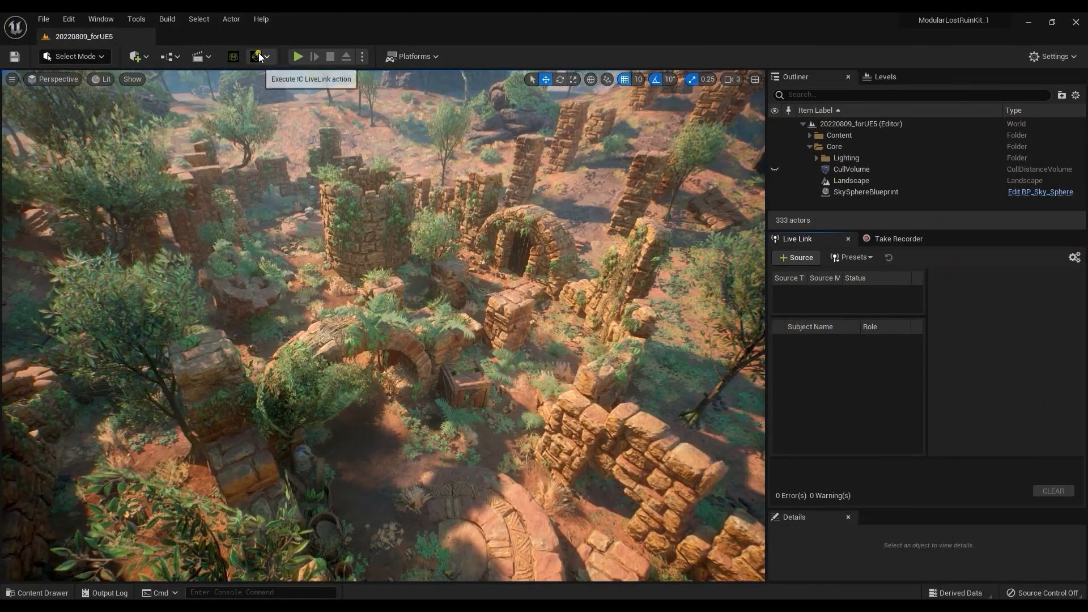
Create an iClone_Origin Live Link origin actor in the ruin level
left_click(267, 57)
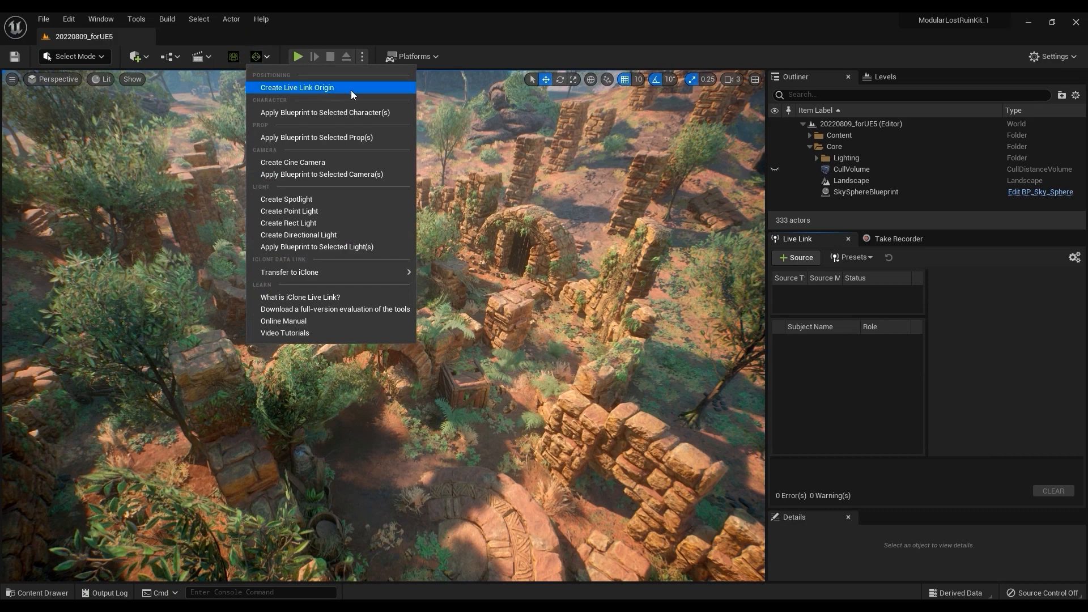
left_click(297, 87)
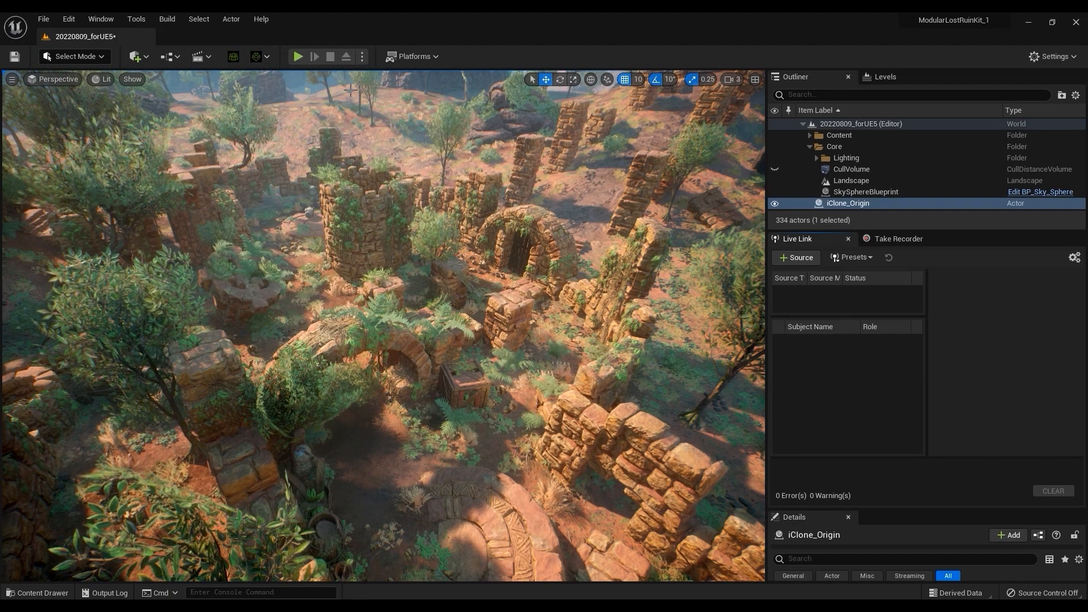